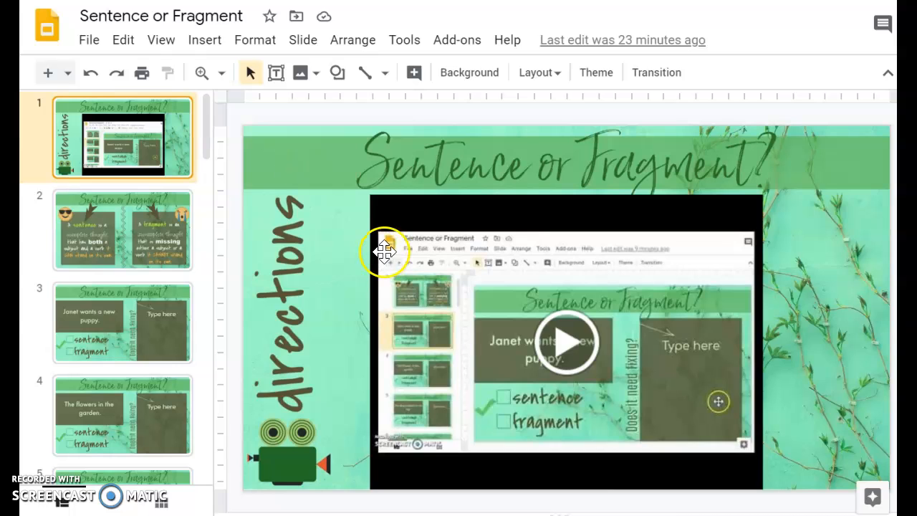
{"action": "mouse_move", "coordinate": [333, 297]}
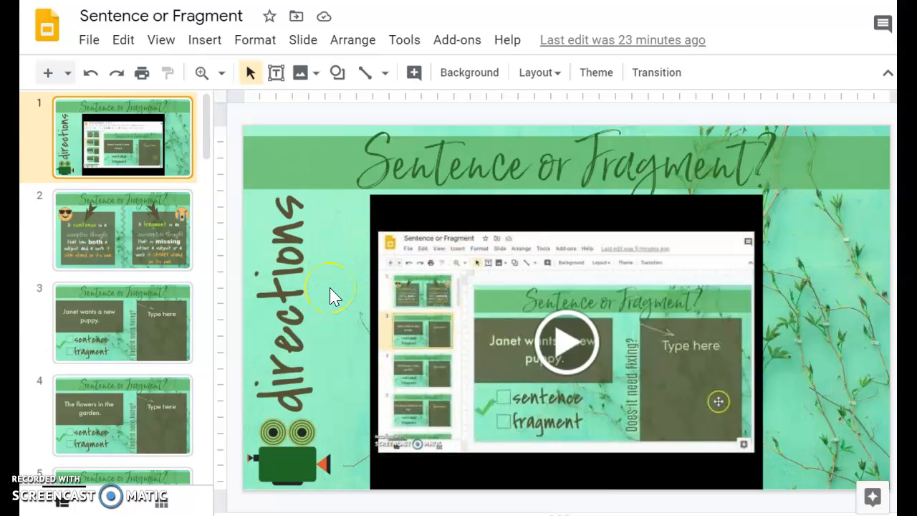
{"action": "mouse_move", "coordinate": [750, 327]}
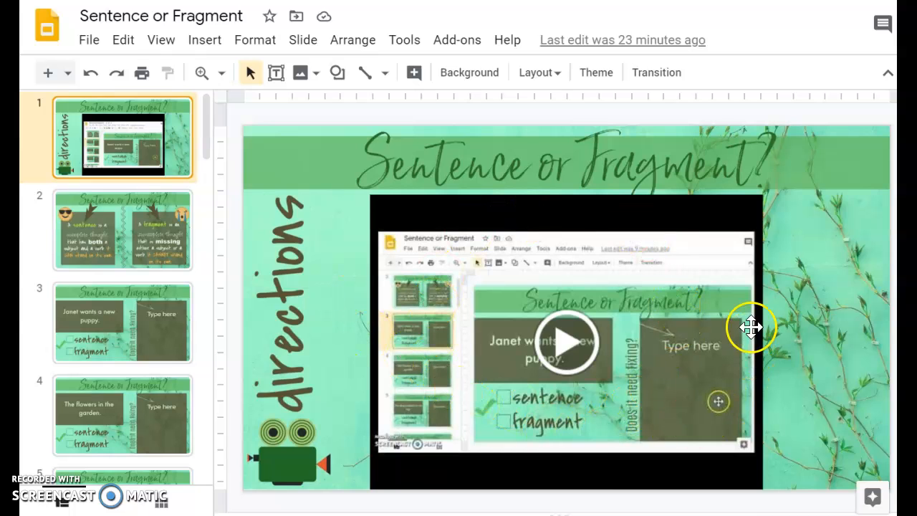
{"action": "mouse_move", "coordinate": [458, 364]}
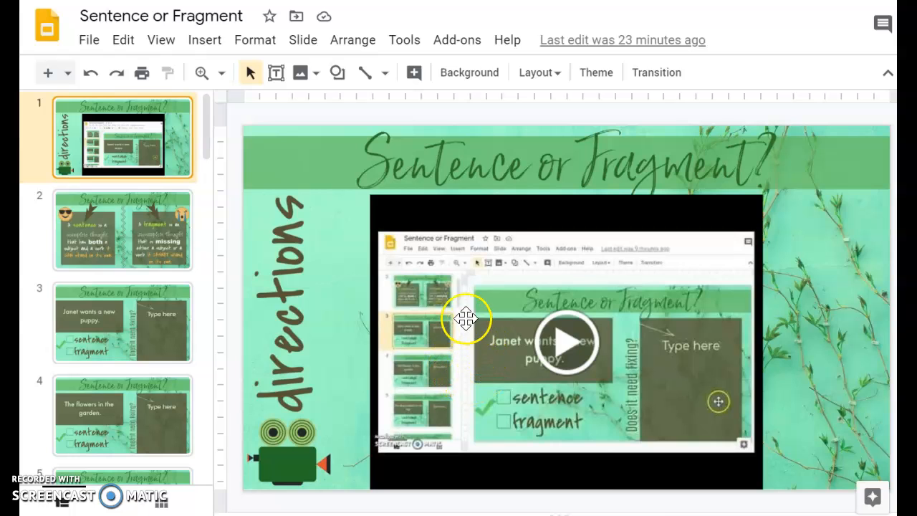
{"action": "mouse_move", "coordinate": [510, 329]}
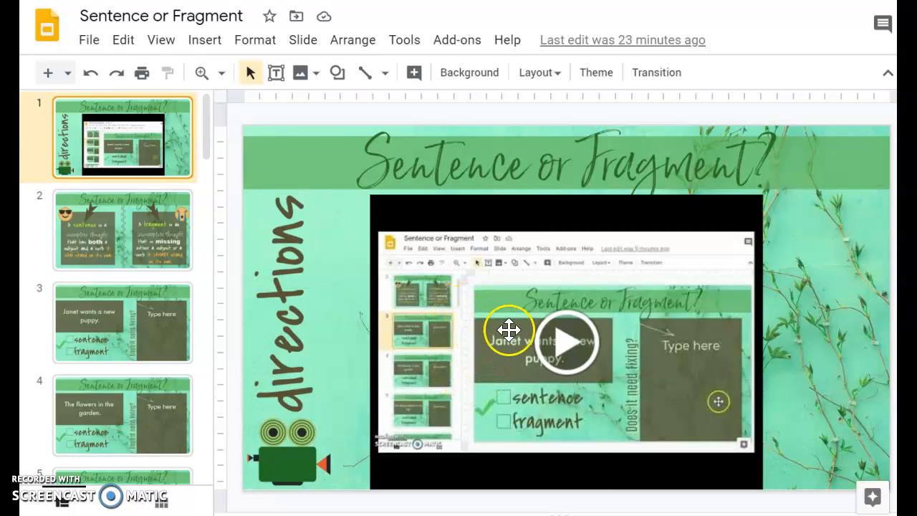
{"action": "mouse_move", "coordinate": [355, 366]}
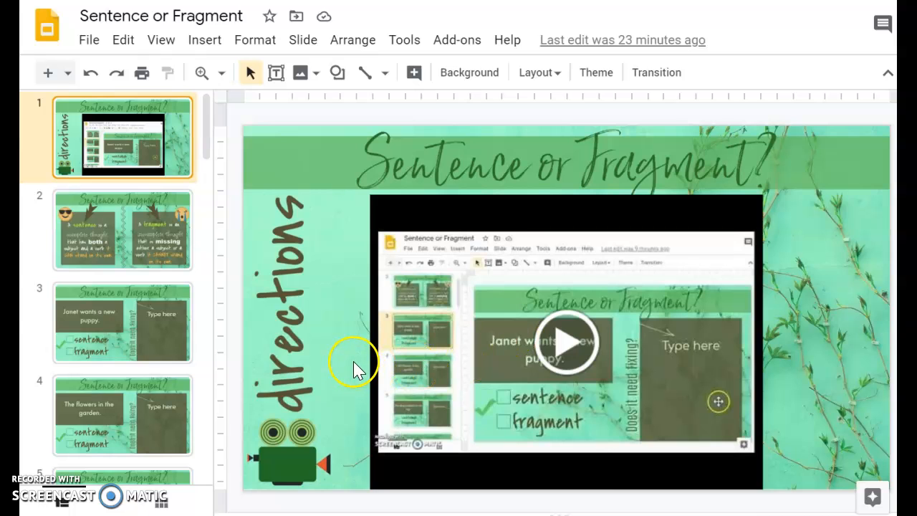
{"action": "mouse_move", "coordinate": [580, 341]}
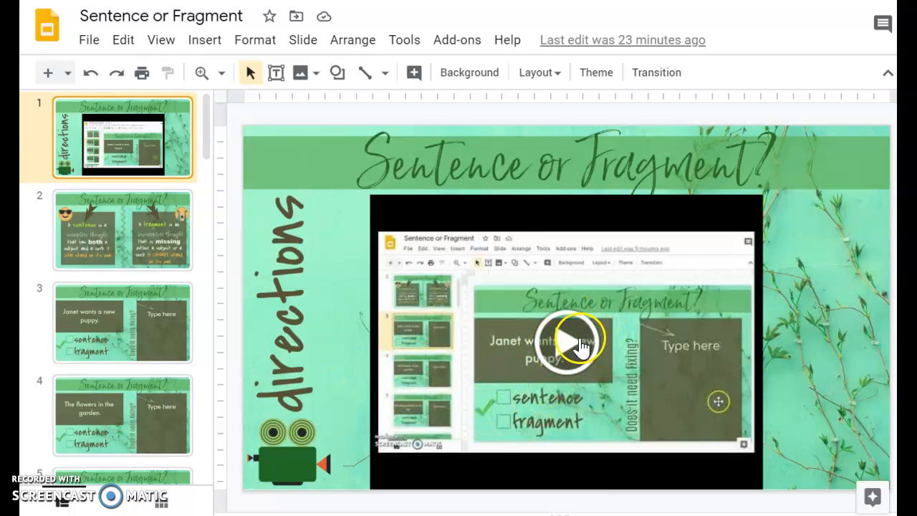
{"action": "mouse_move", "coordinate": [118, 215]}
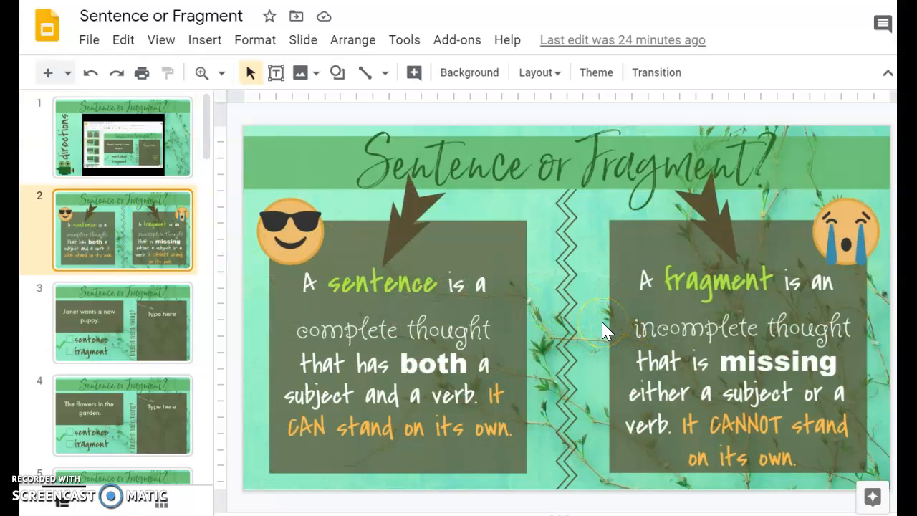
{"action": "mouse_move", "coordinate": [537, 380]}
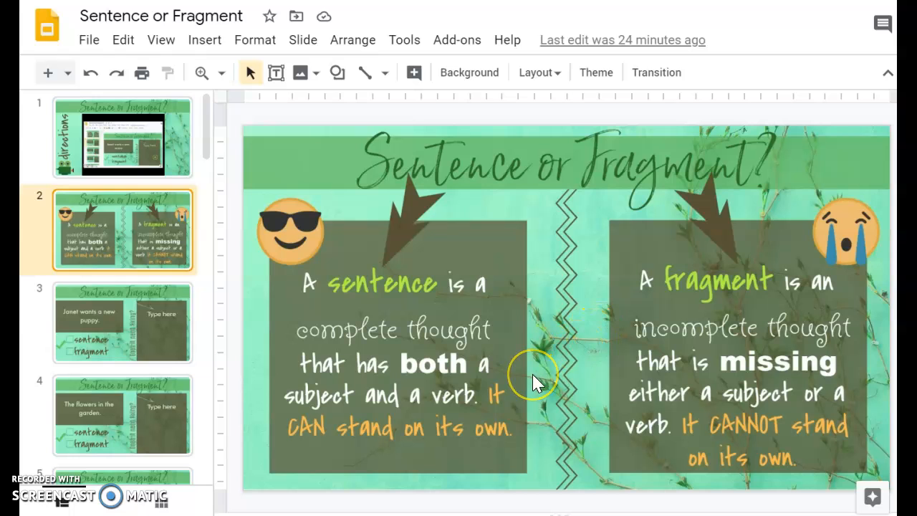
{"action": "mouse_move", "coordinate": [413, 369]}
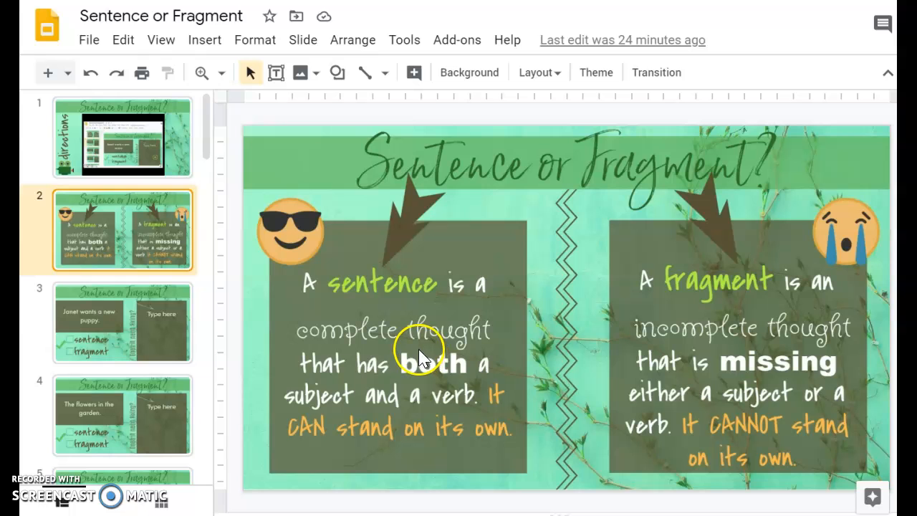
Step: Place the green check mark in the sentence box for "Janet wants a new puppy."
{"action": "left_click", "coordinate": [123, 322]}
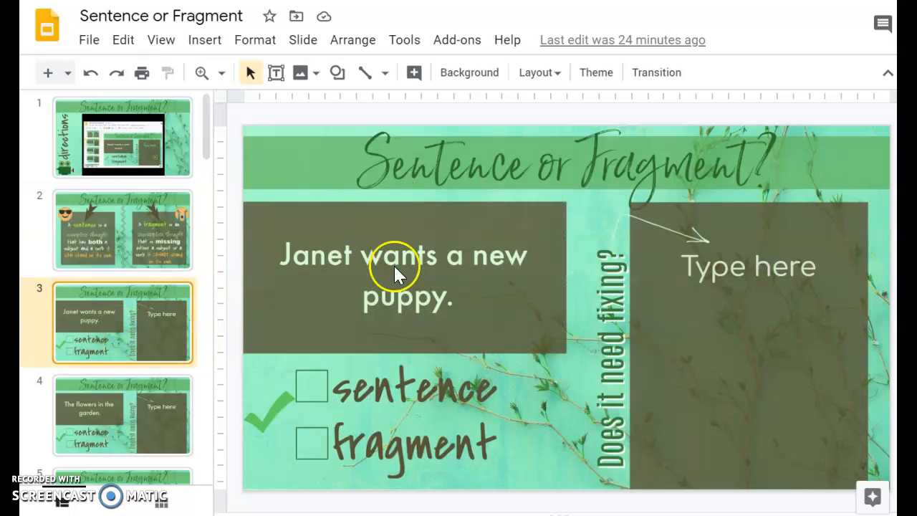
{"action": "mouse_move", "coordinate": [504, 301]}
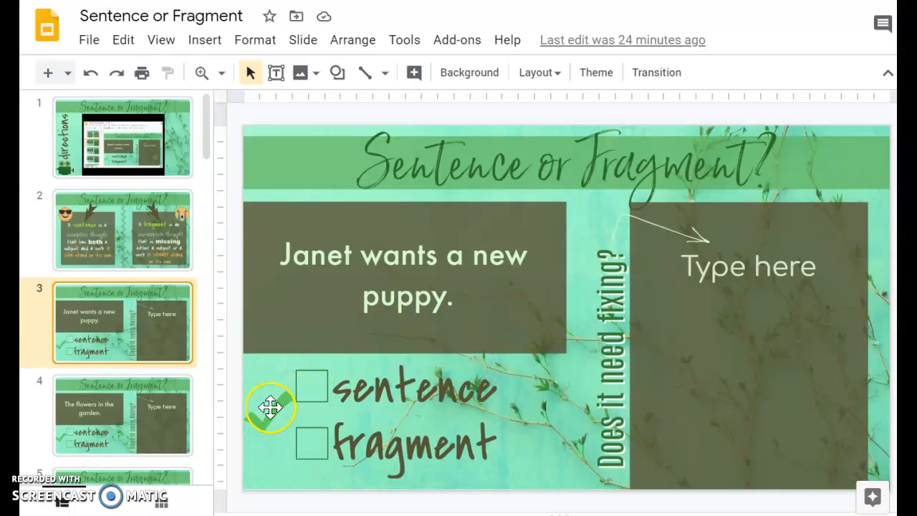
{"action": "left_click", "coordinate": [271, 407]}
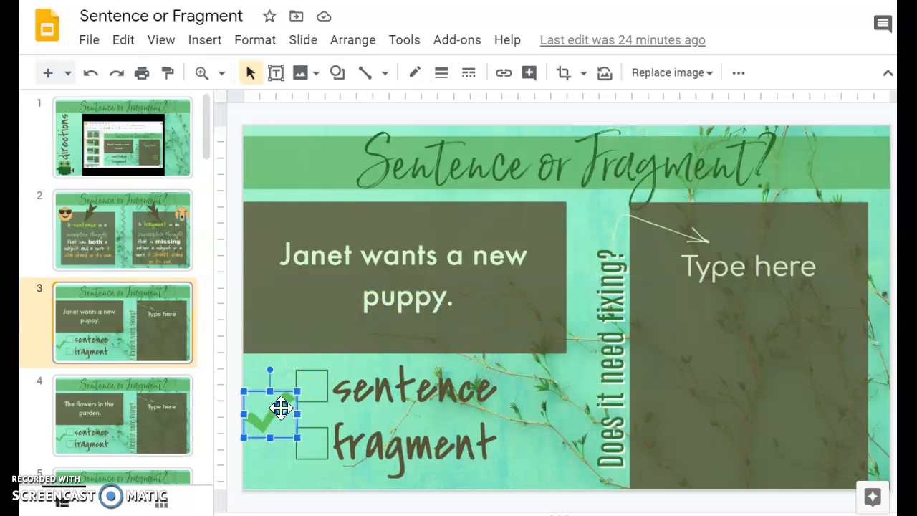
{"action": "left_click_drag", "start_coordinate": [271, 410], "coordinate": [312, 387]}
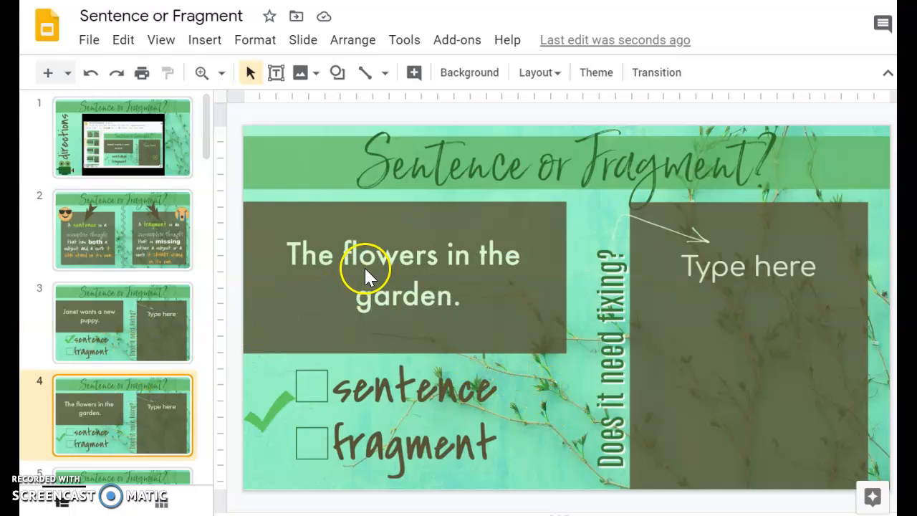
Step: Mark the flowers line a fragment and type "Sarah will plant the flowers in the garden."
{"action": "left_click", "coordinate": [269, 409]}
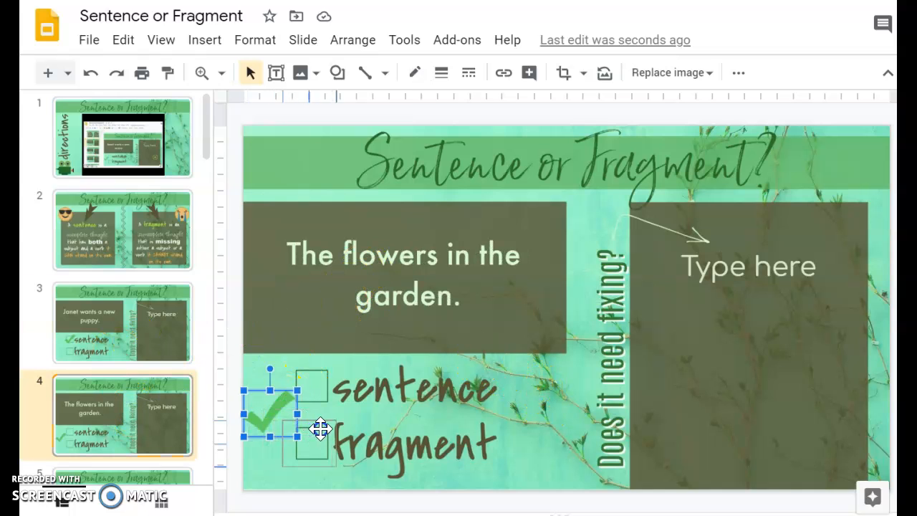
{"action": "double_click", "coordinate": [716, 265]}
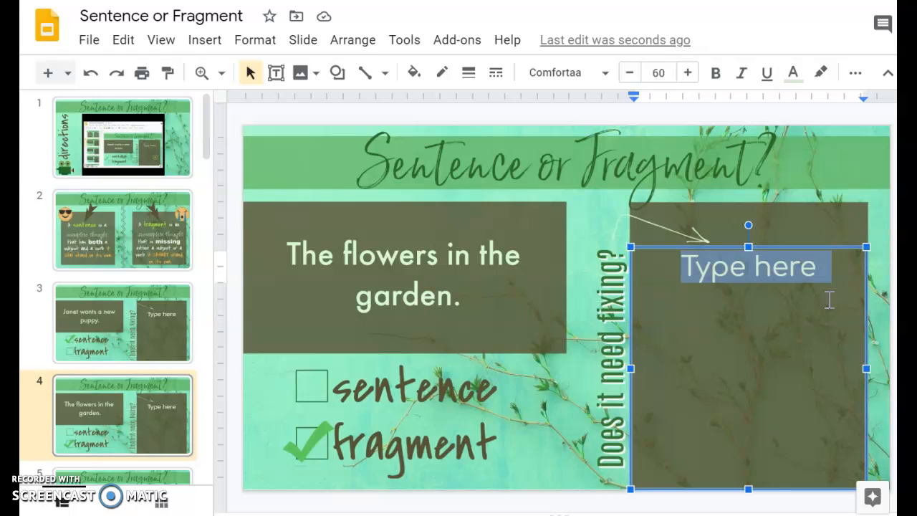
{"action": "type", "text": "Sarah wi"}
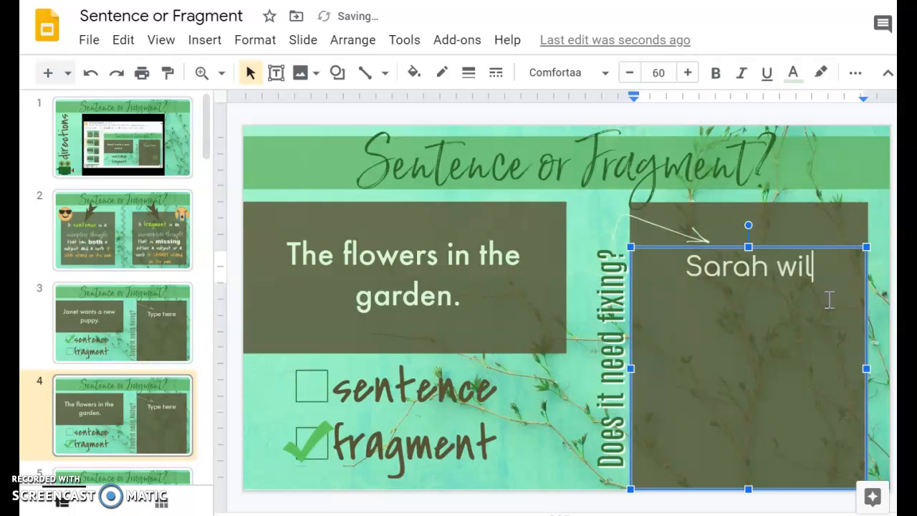
{"action": "type", "text": "l plant the flowers in the garden."}
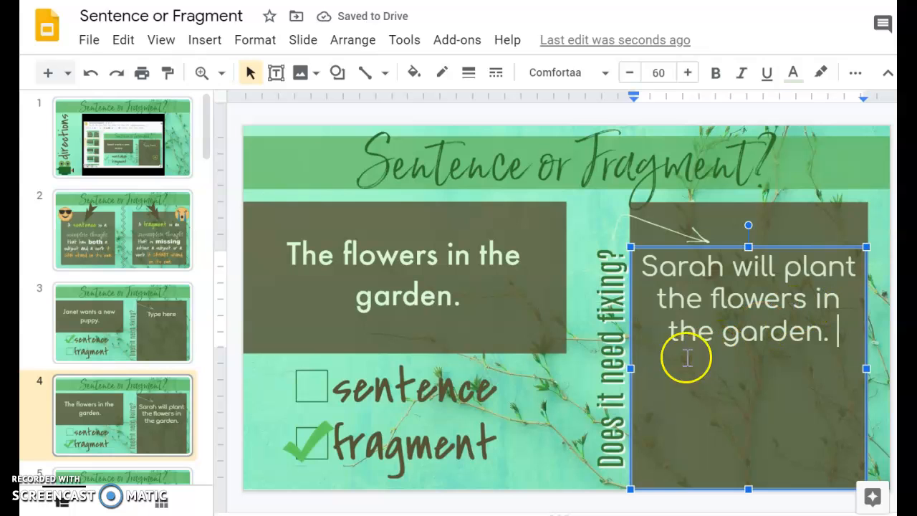
{"action": "mouse_move", "coordinate": [588, 409]}
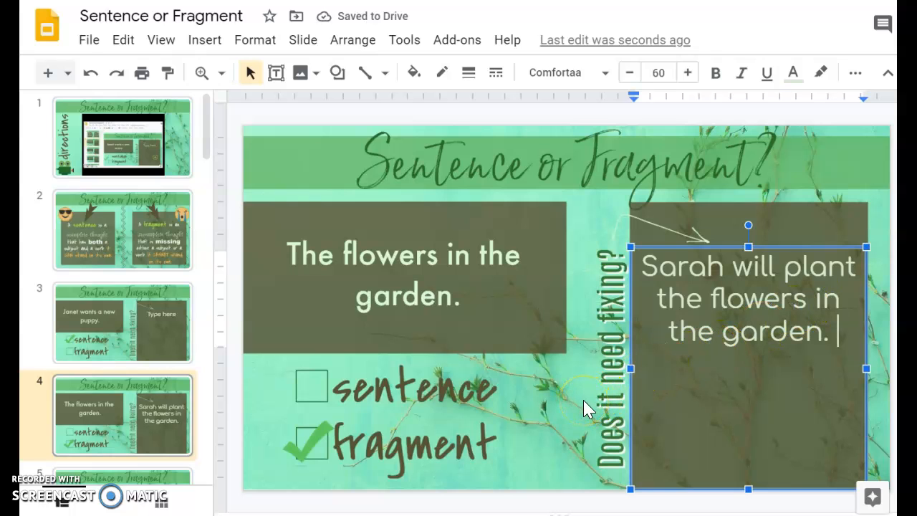
{"action": "left_click", "coordinate": [103, 373]}
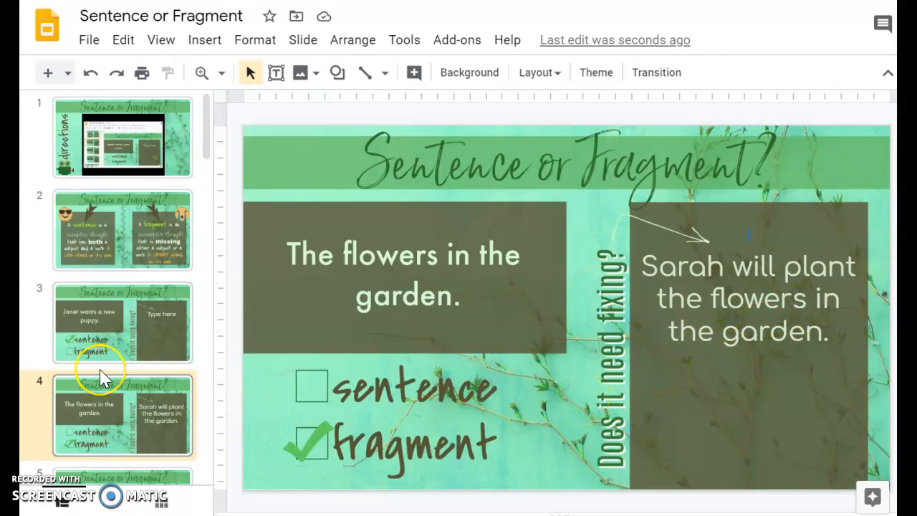
{"action": "scroll", "scroll_direction": "down", "scroll_amount": 3}
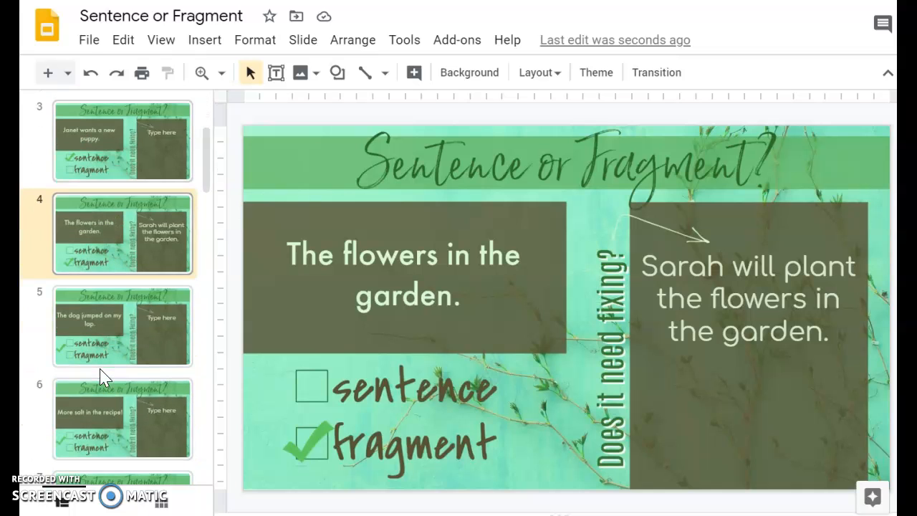
{"action": "scroll", "scroll_direction": "down", "scroll_amount": 3}
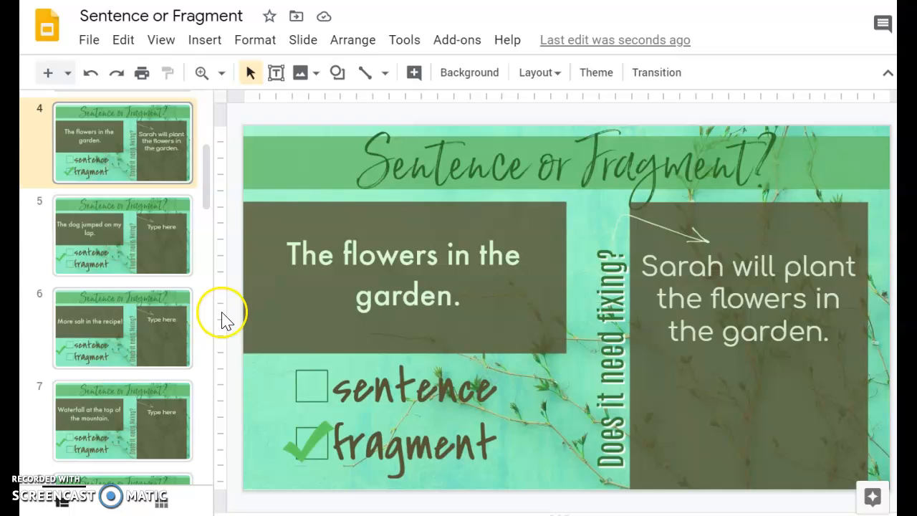
{"action": "scroll", "scroll_direction": "down", "scroll_amount": 3}
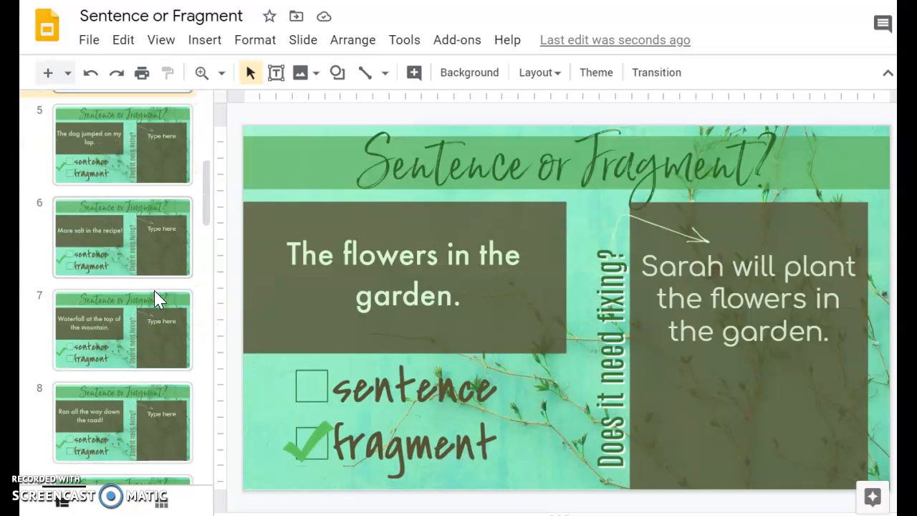
{"action": "scroll", "scroll_direction": "down", "scroll_amount": 3}
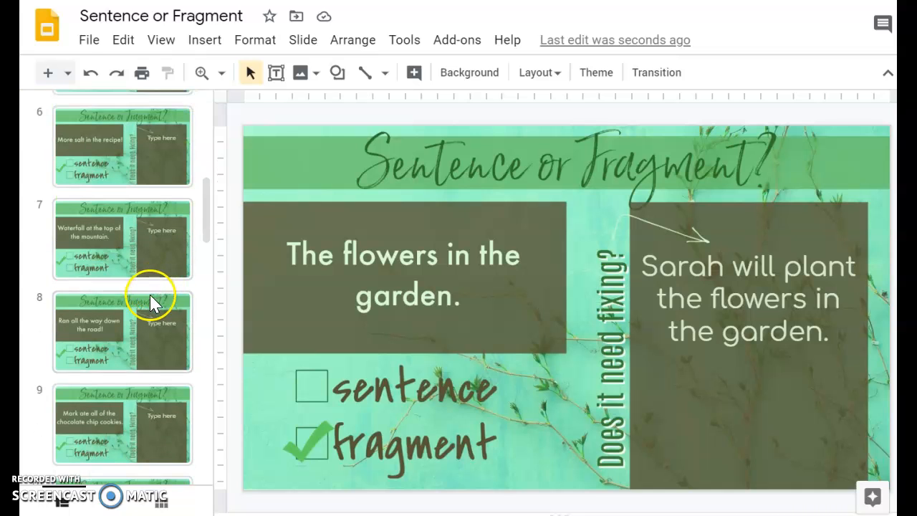
{"action": "scroll", "scroll_direction": "down", "scroll_amount": 3}
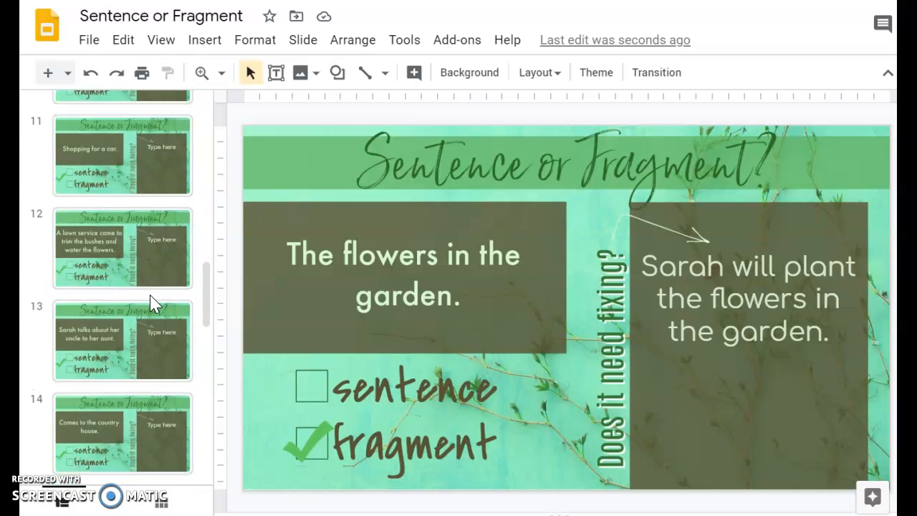
{"action": "scroll", "scroll_direction": "down", "scroll_amount": 3}
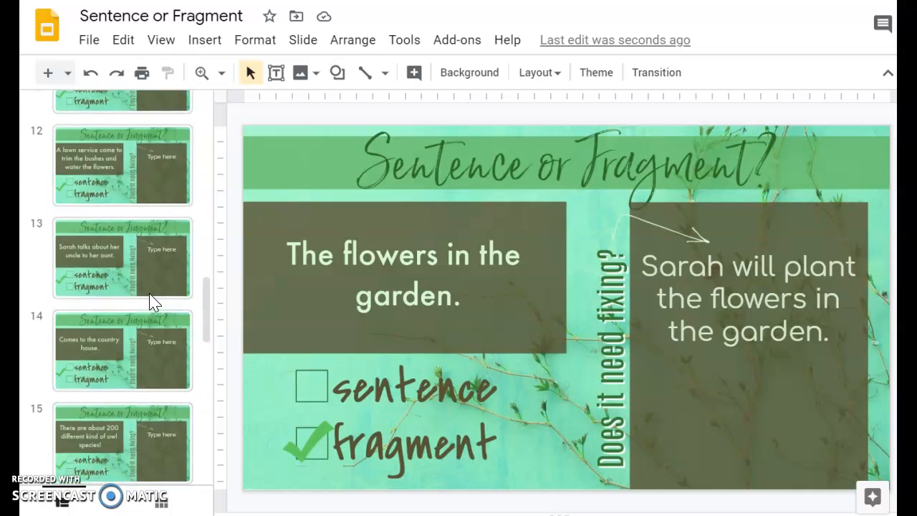
Step: Page from practice slide 8 through later slides, ending on slide 22
{"action": "left_click", "coordinate": [122, 235]}
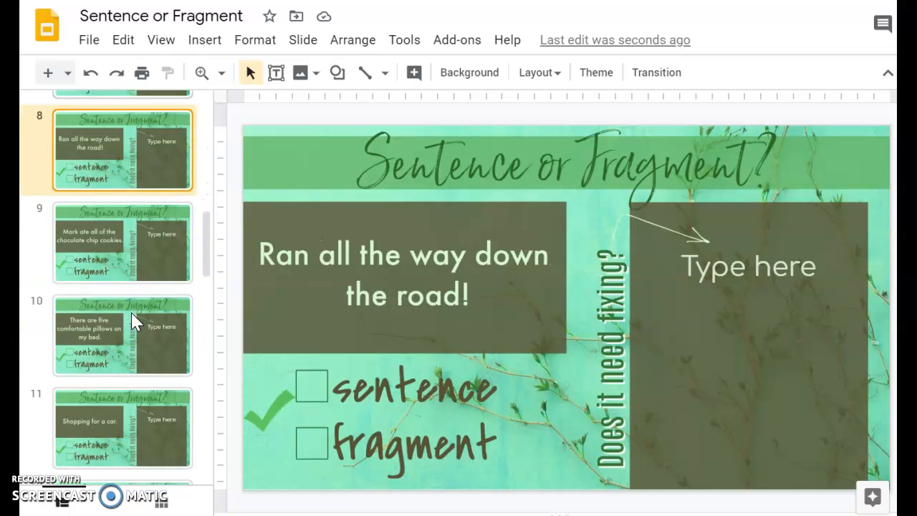
{"action": "left_click", "coordinate": [122, 242]}
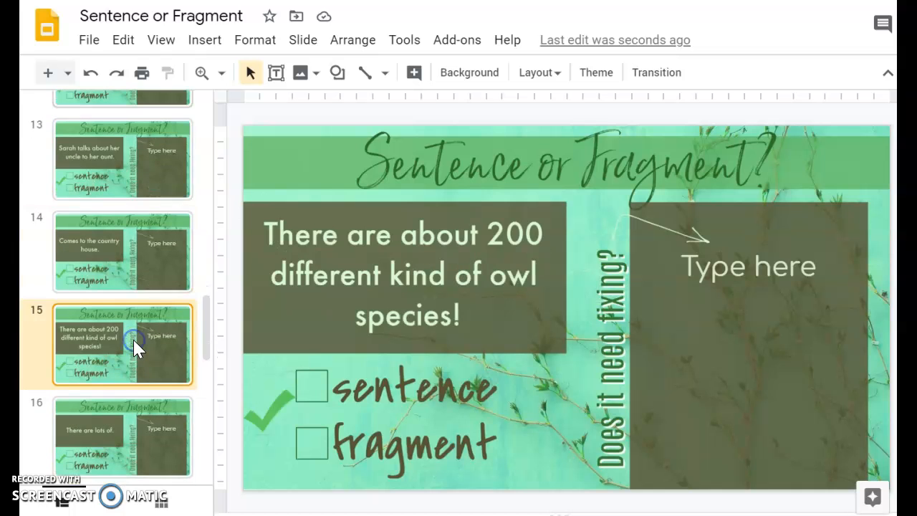
{"action": "scroll", "scroll_direction": "down", "scroll_amount": 3}
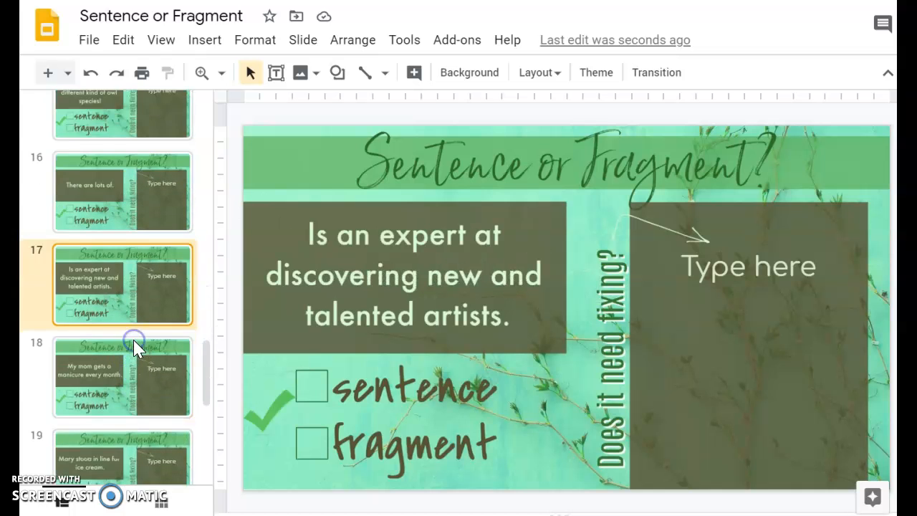
{"action": "left_click", "coordinate": [122, 261]}
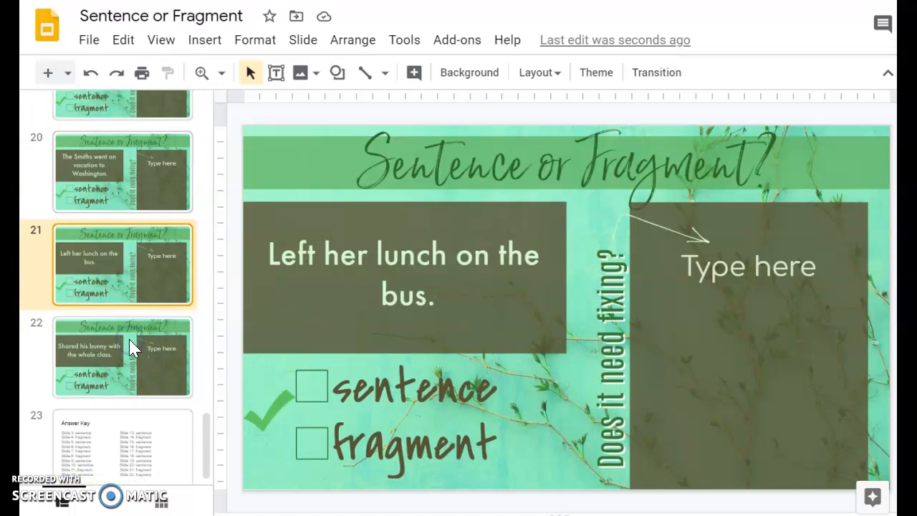
{"action": "left_click", "coordinate": [122, 344]}
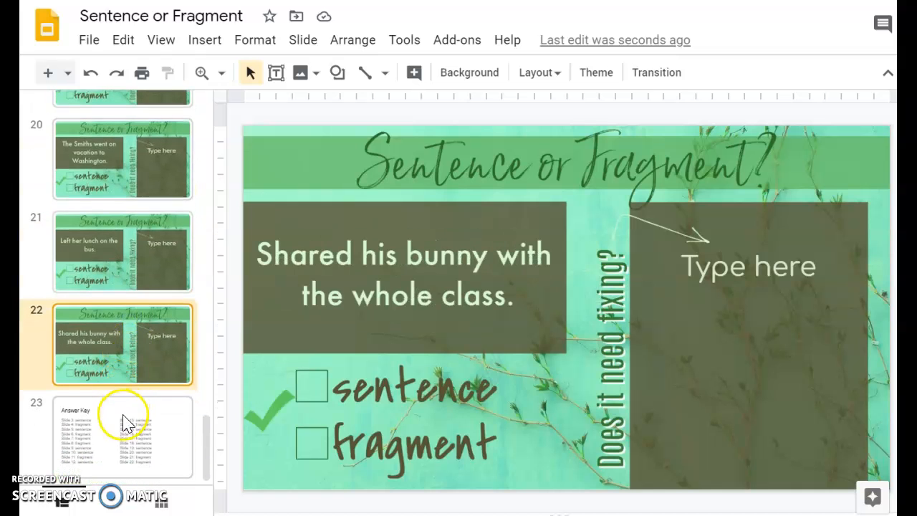
Step: View the slide 23 answer key, then return to the slide 1 directions
{"action": "left_click", "coordinate": [122, 437]}
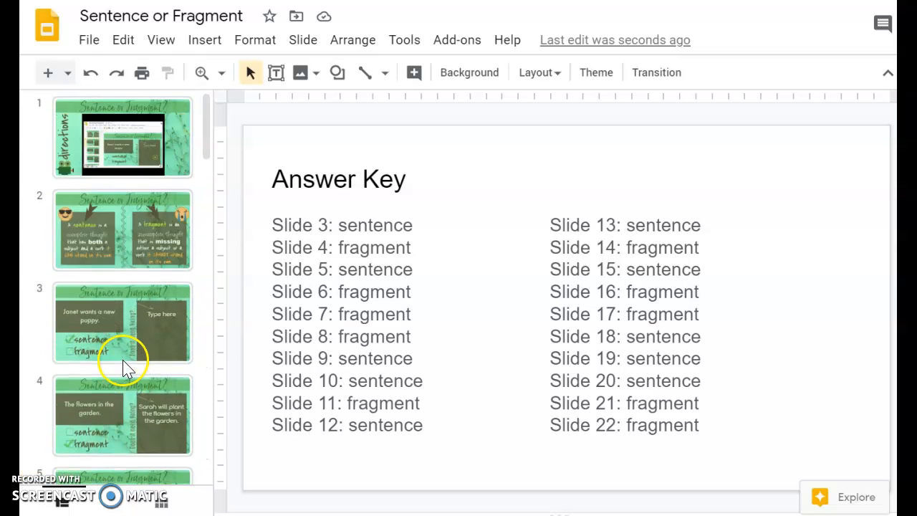
{"action": "left_click", "coordinate": [122, 136]}
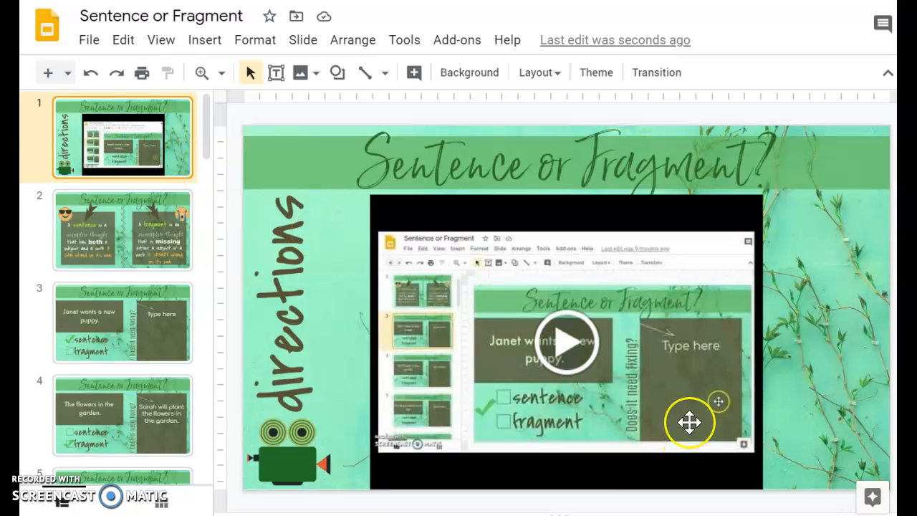